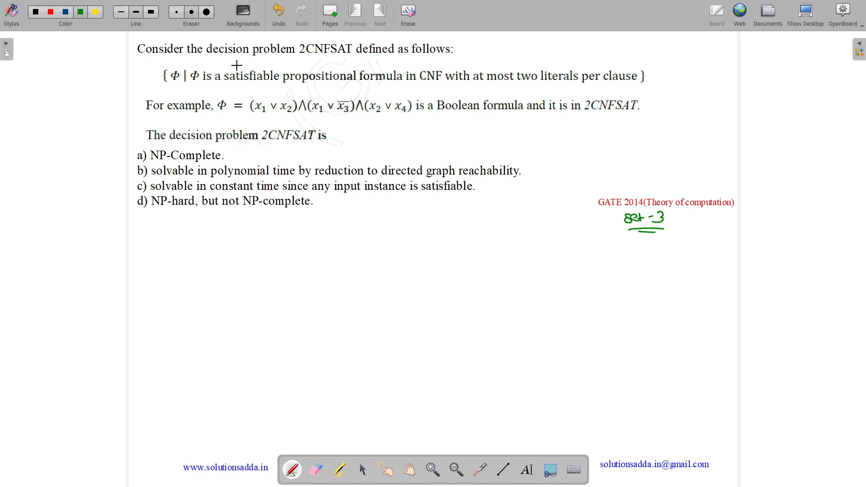
Step: Draw green underlines under the 2CNFSAT definition, the example sentence and the question line
drag(158, 59, 279, 57)
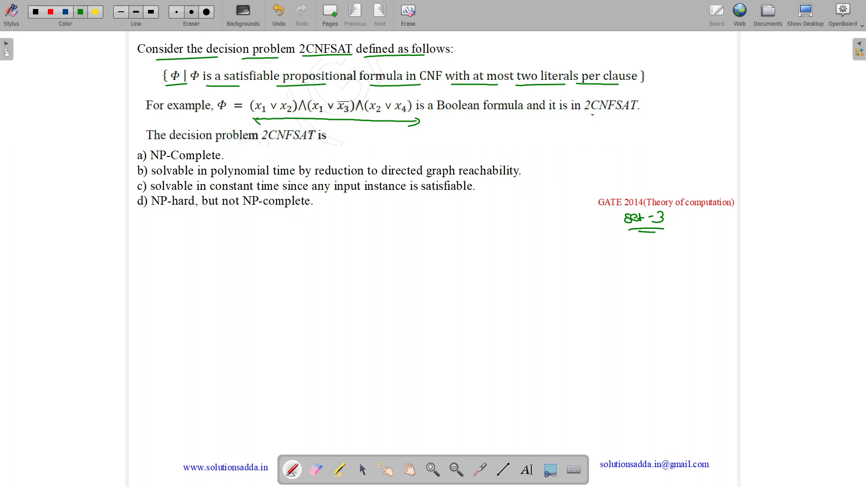
drag(592, 116, 643, 114)
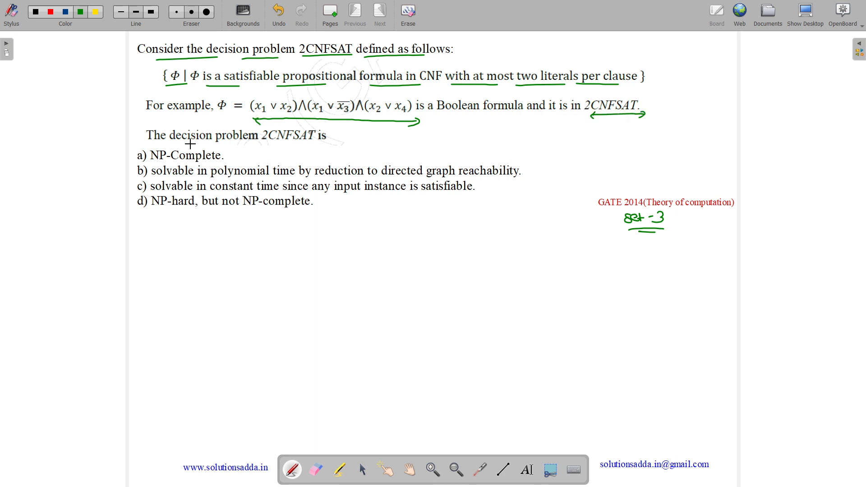
drag(266, 145, 333, 143)
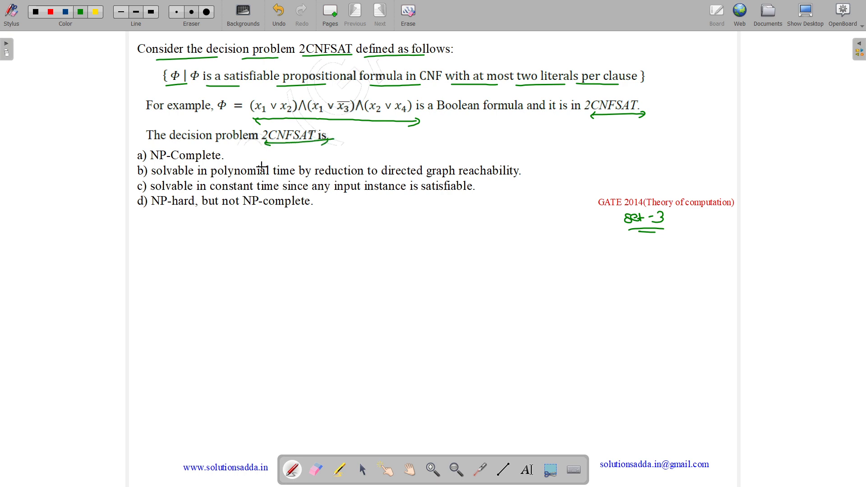
Step: Write '2CNF ⇒ P-Problem' in green below the options and cross out option (a) NP-Complete
drag(185, 268, 201, 260)
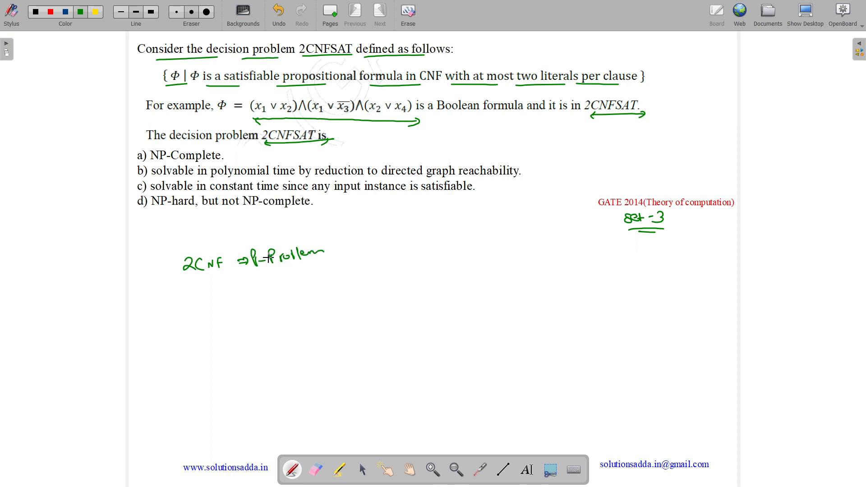
drag(234, 160, 251, 153)
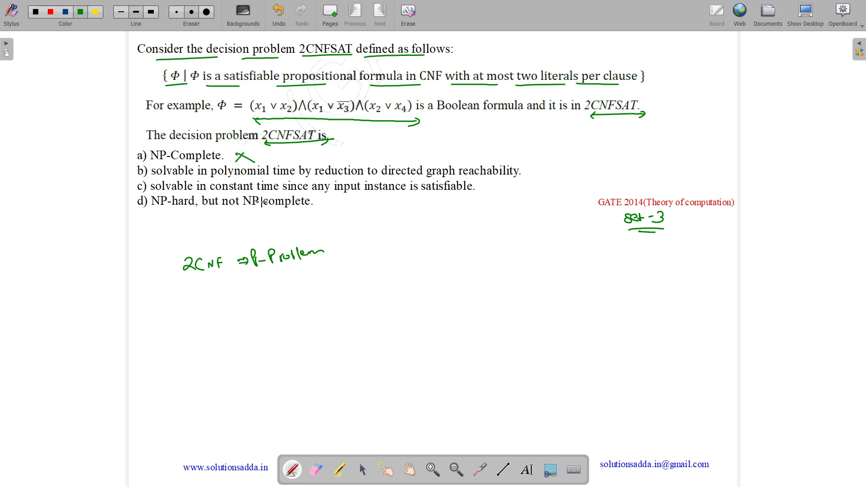
Step: Underline option (c)'s key words in green, then switch the pen to blue ink
drag(323, 202, 332, 207)
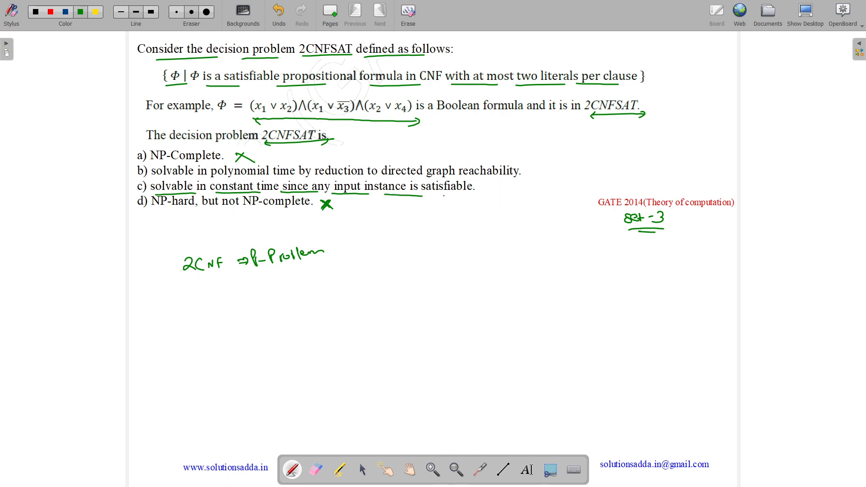
click(65, 11)
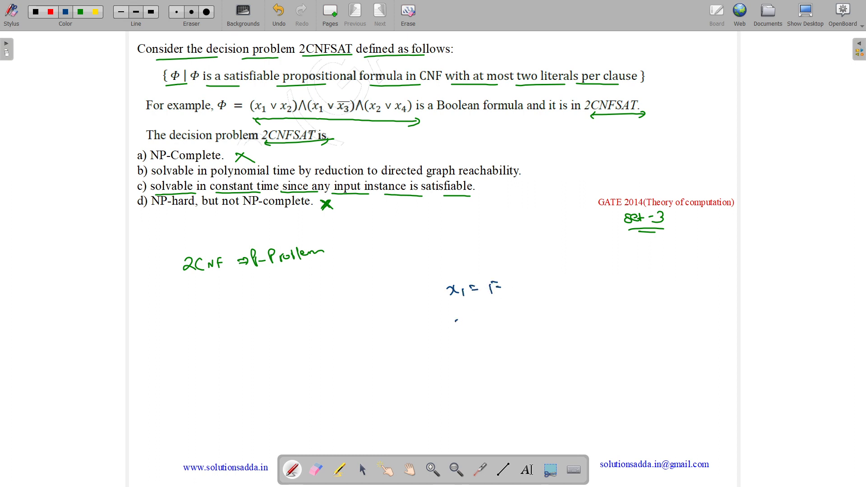
Step: Write x2 = F, circle F values above the literals, and brace both assignments to a circled F
drag(453, 321, 500, 320)
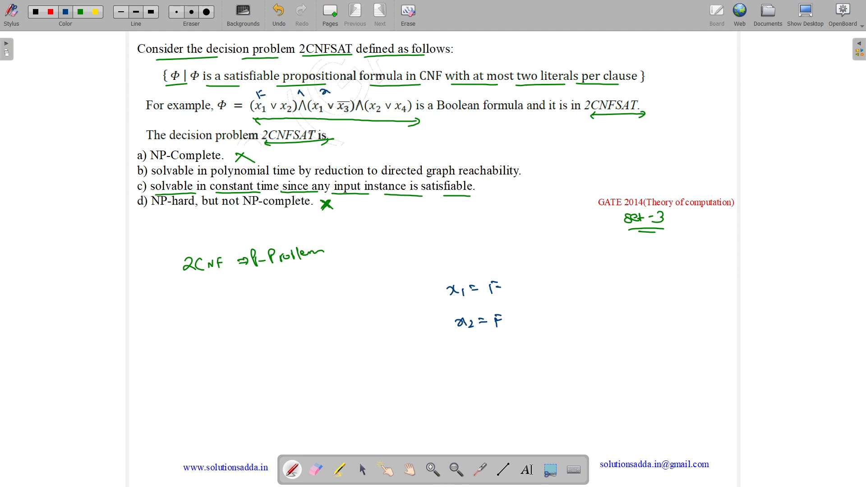
drag(309, 98, 417, 96)
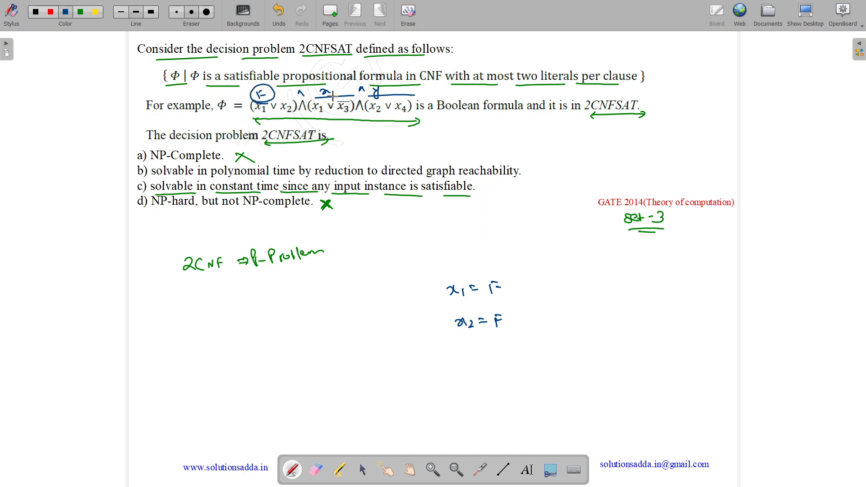
drag(315, 83, 337, 96)
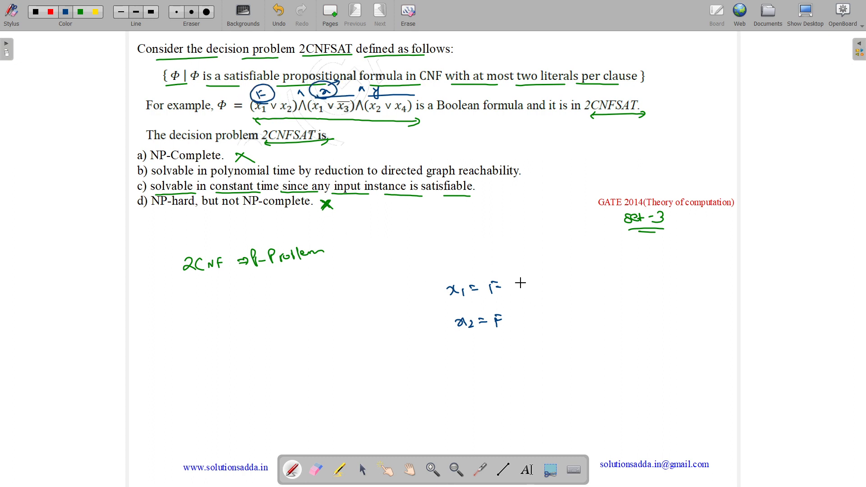
drag(519, 276, 574, 298)
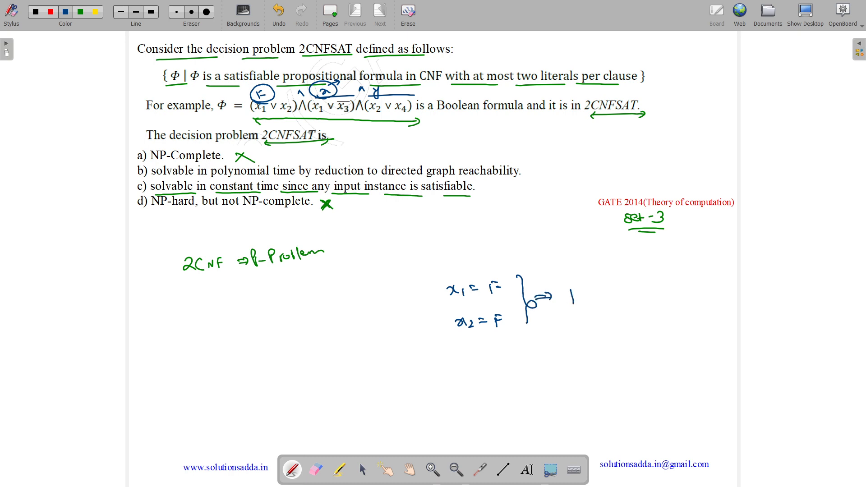
drag(557, 295, 594, 296)
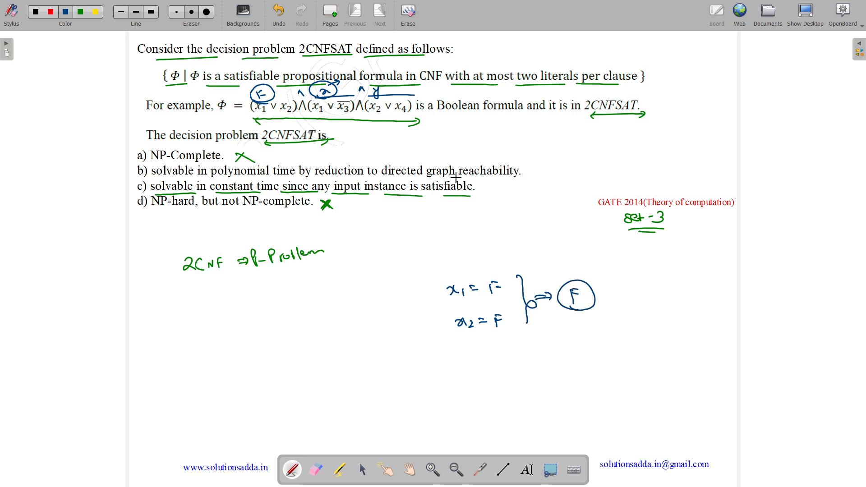